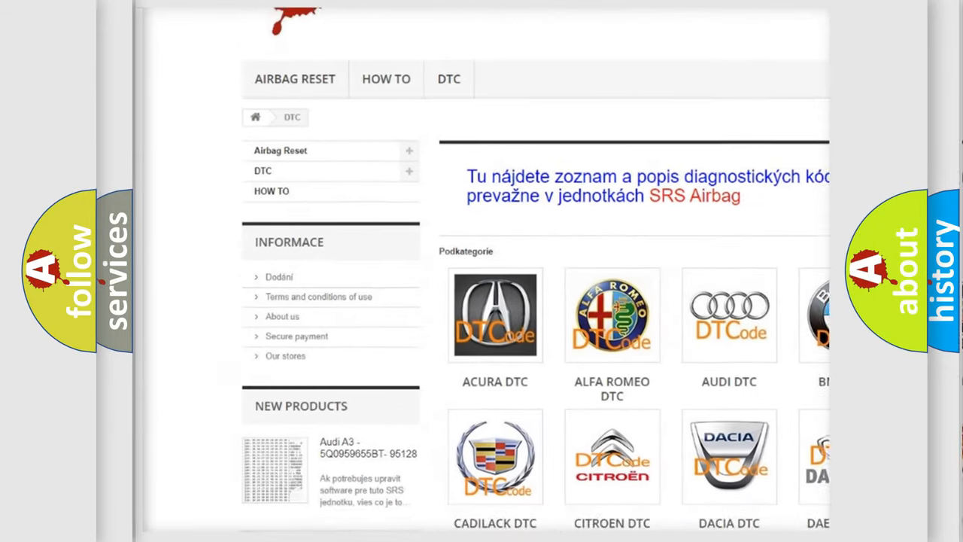
scroll("down", 3)
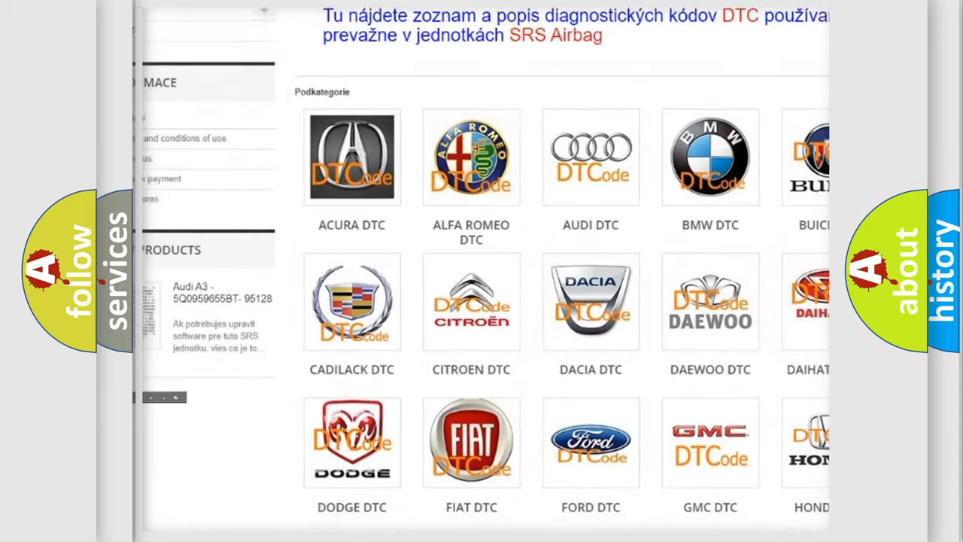
scroll("down", 3)
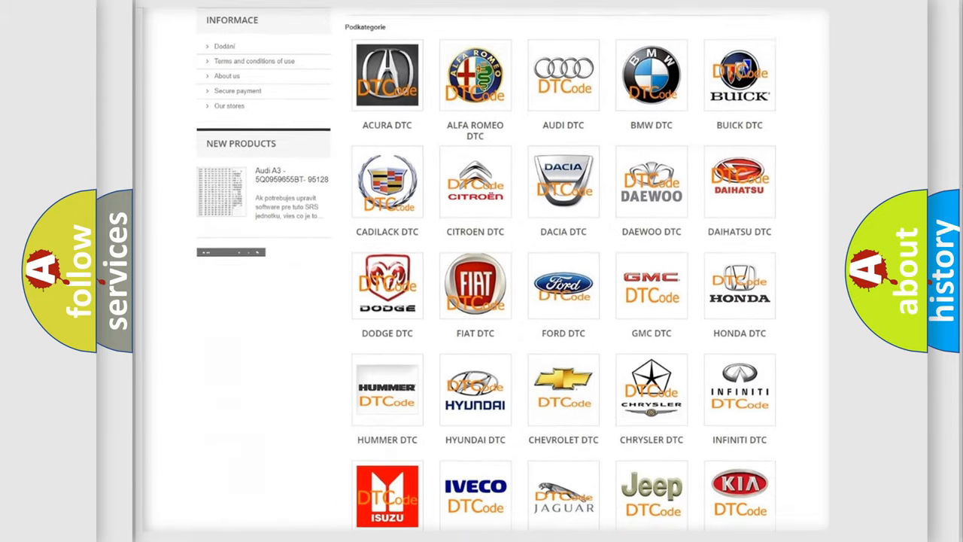
scroll("down", 3)
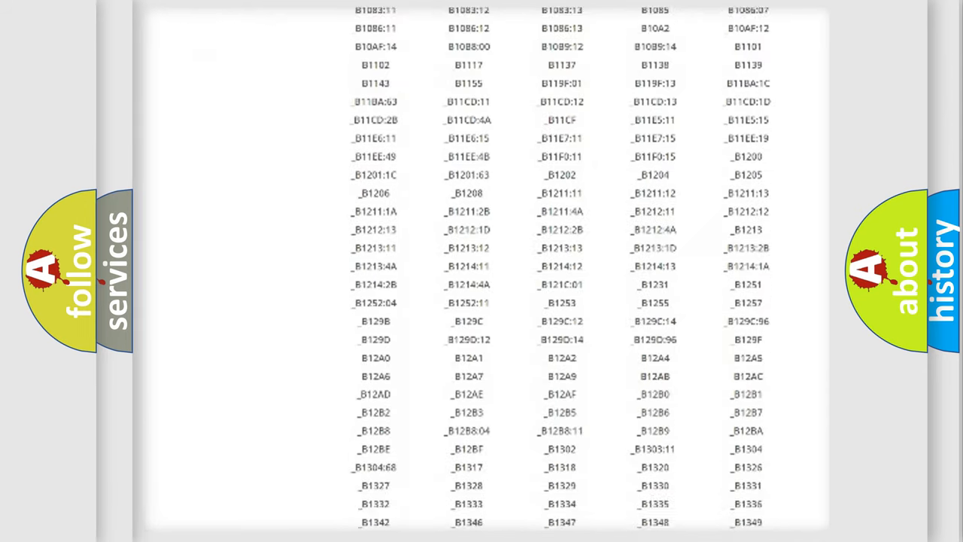
scroll("down", 3)
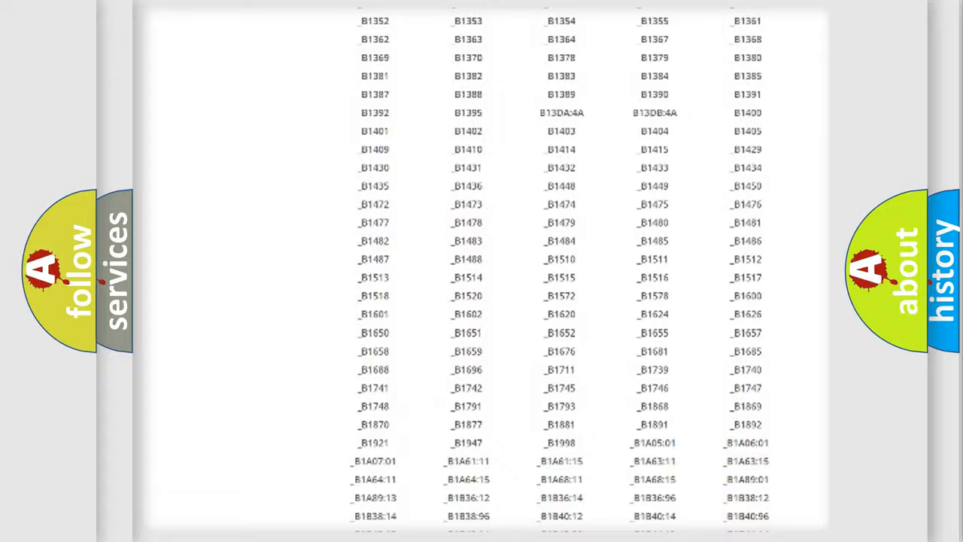